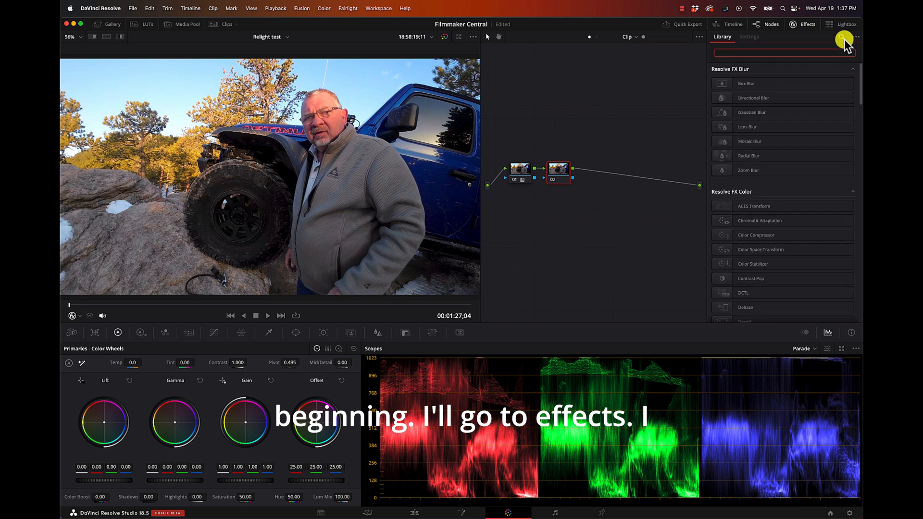
Find the Relight effect, apply it to node 02 and enable Output Surface Map.
text(relight)
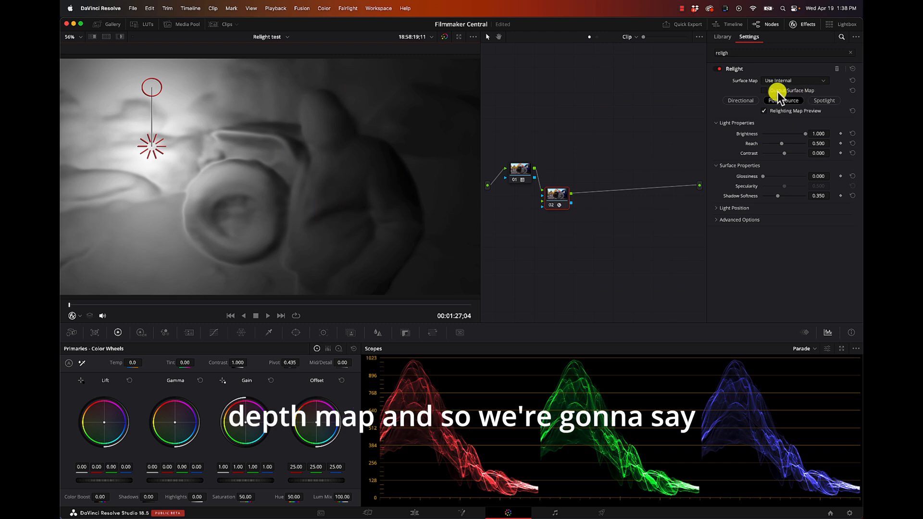
click(764, 91)
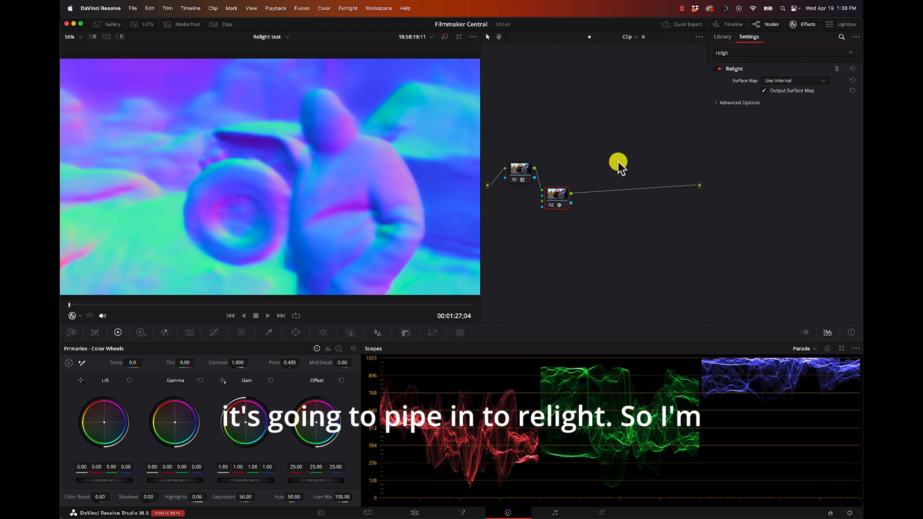
Add a third Relight node fed by node 01's footage and node 02's surface map.
click(723, 36)
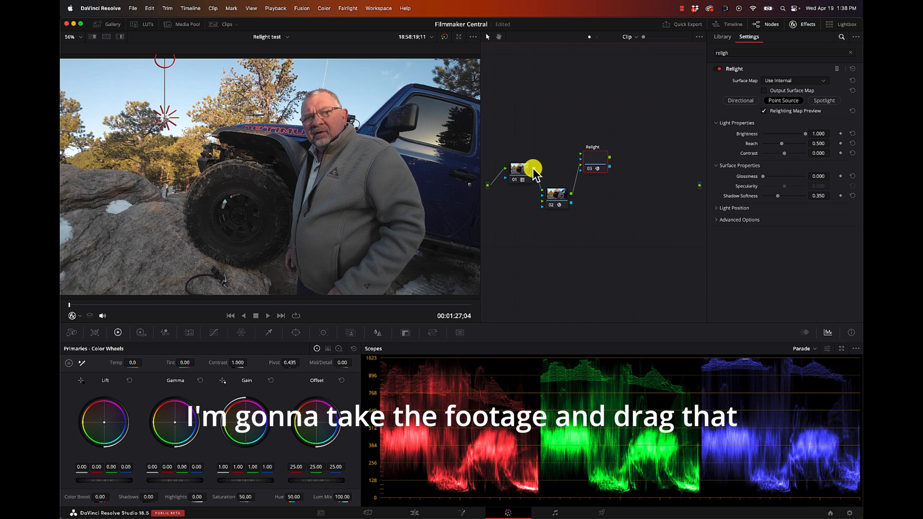
drag(533, 167, 580, 154)
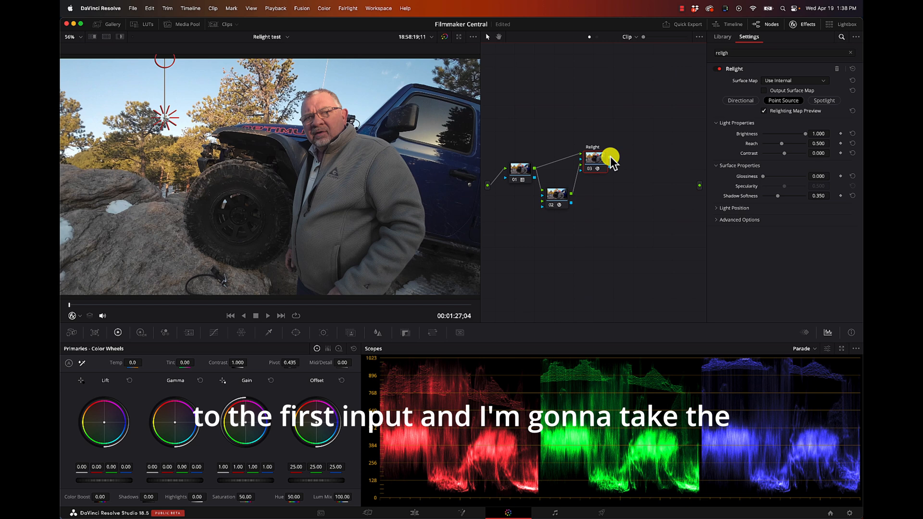
drag(611, 156, 700, 185)
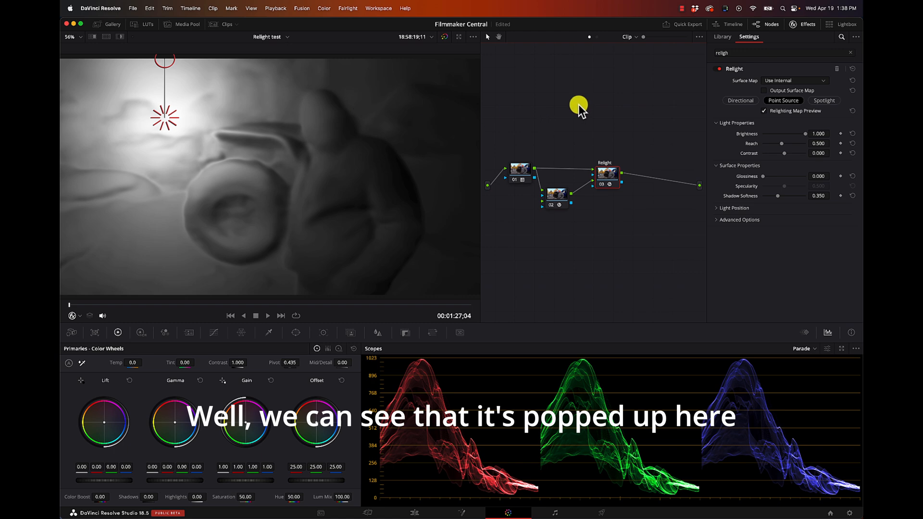
Set Surface Map to Use Input 2 and move the point light beside the man's shoulder.
click(794, 81)
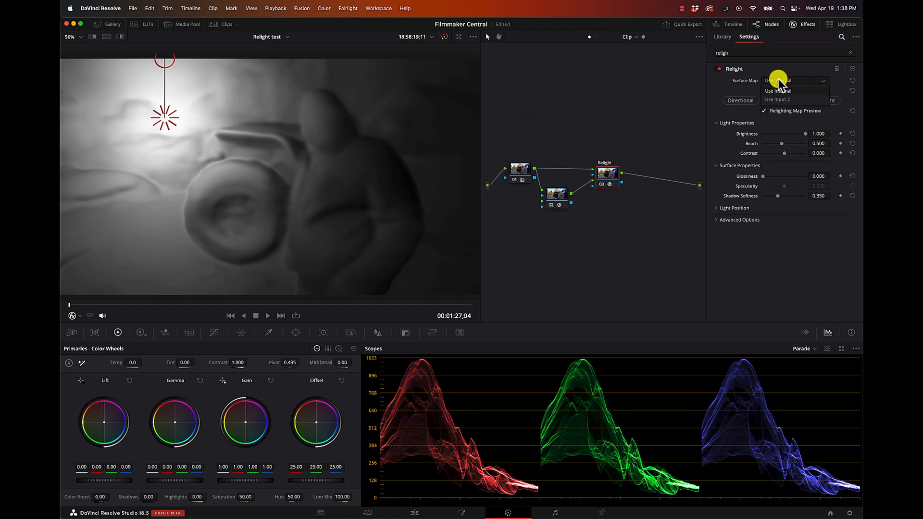
click(778, 100)
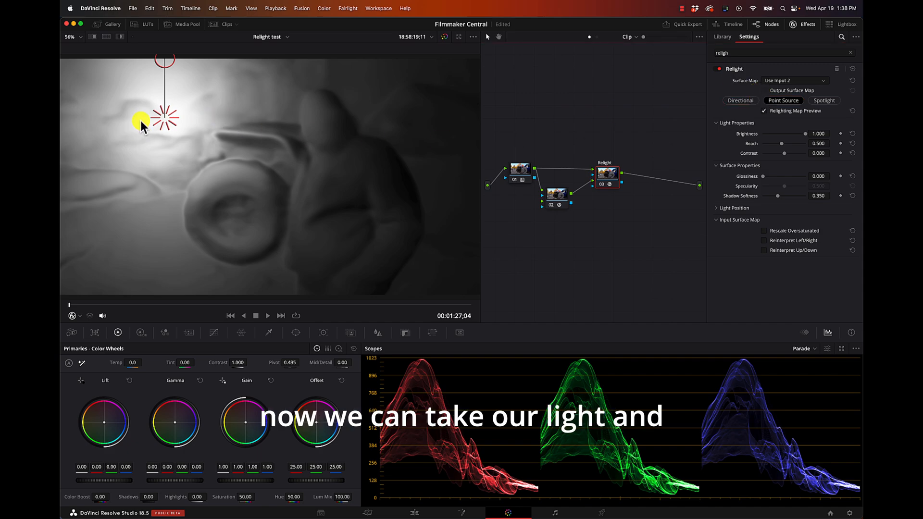
drag(167, 117, 338, 180)
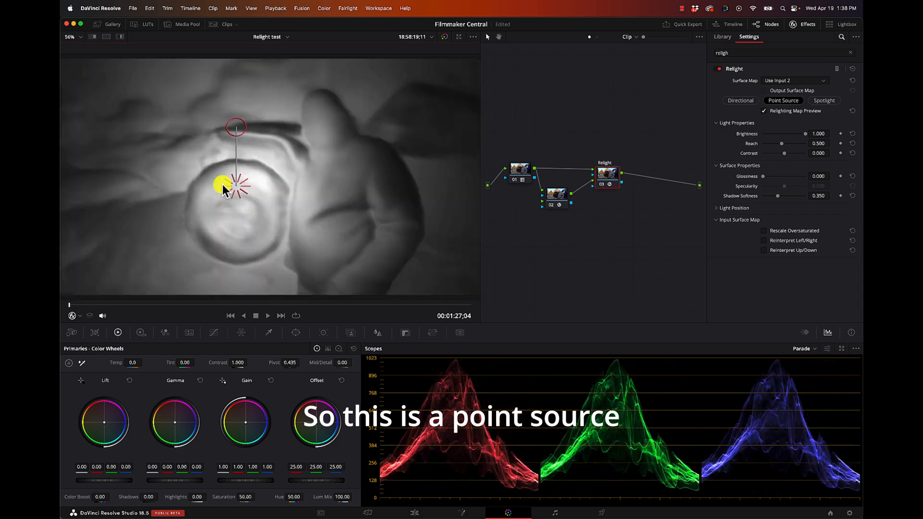
drag(235, 188, 235, 121)
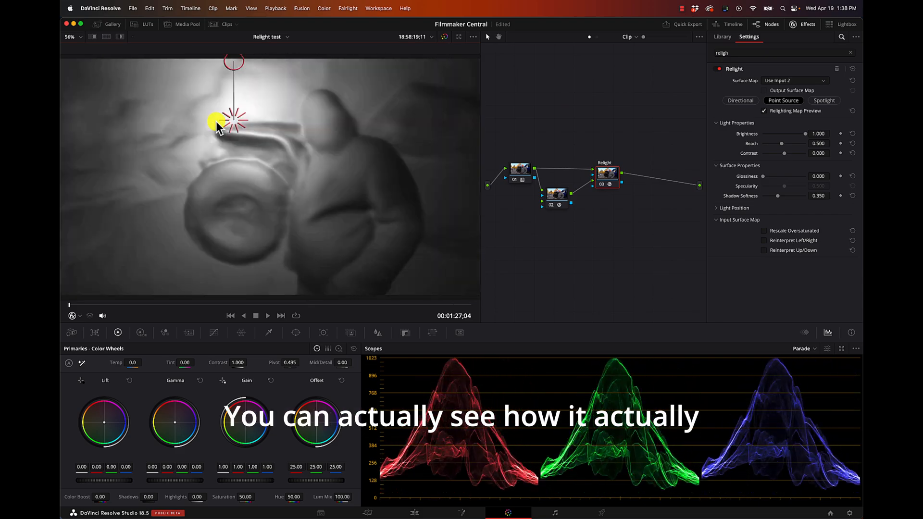
drag(233, 121, 448, 144)
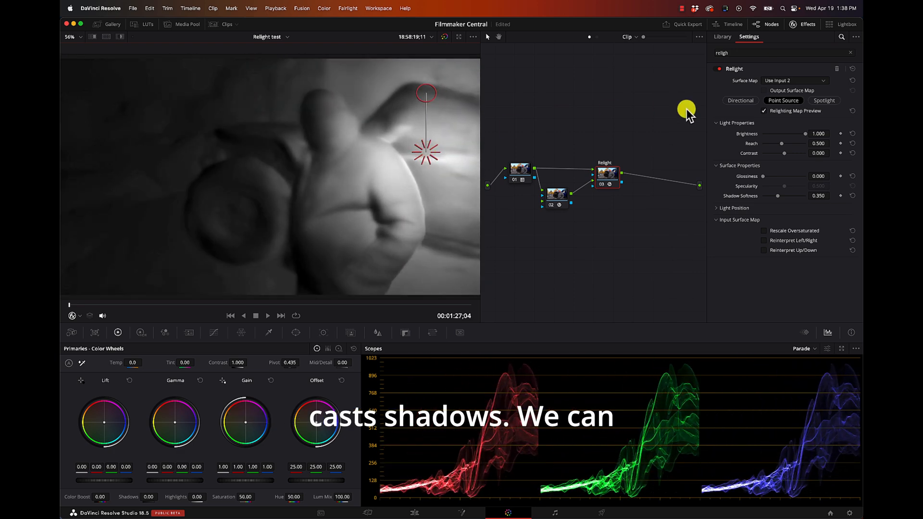
Switch the light to Directional and swing its direction in from the right side.
click(741, 100)
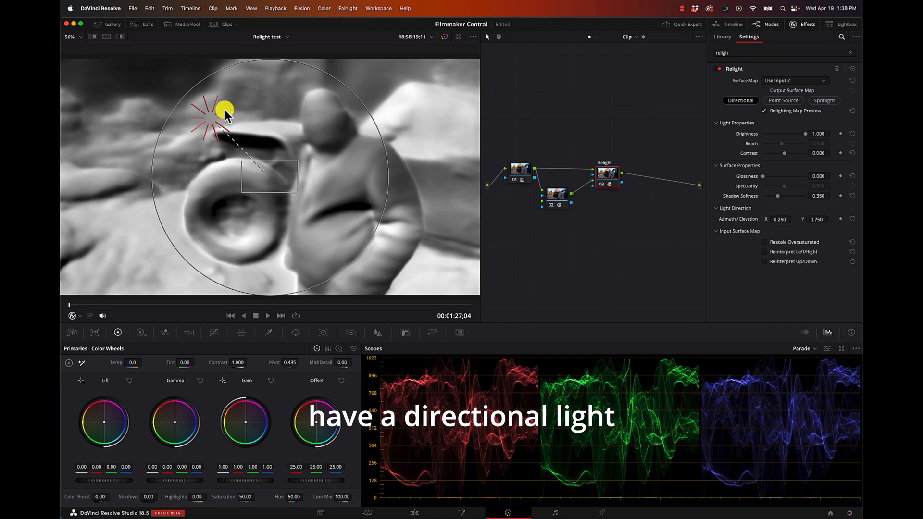
drag(221, 111, 397, 174)
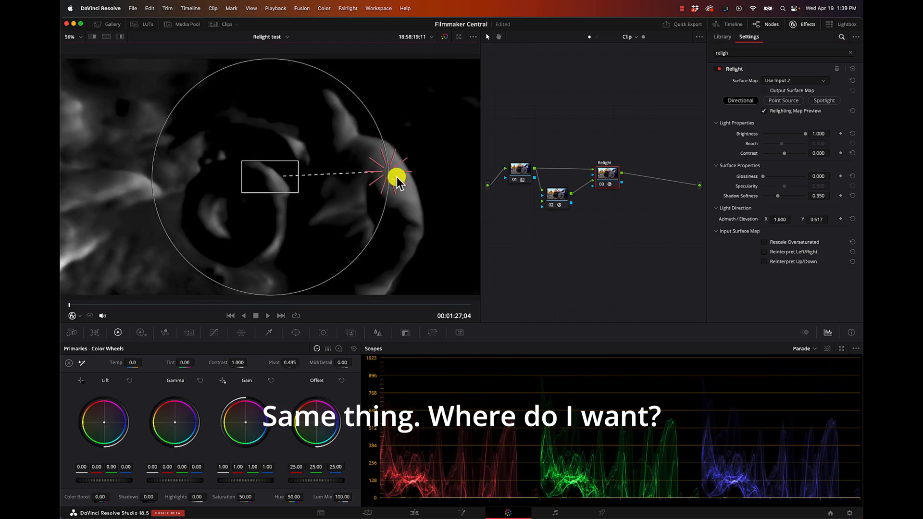
drag(395, 171, 336, 175)
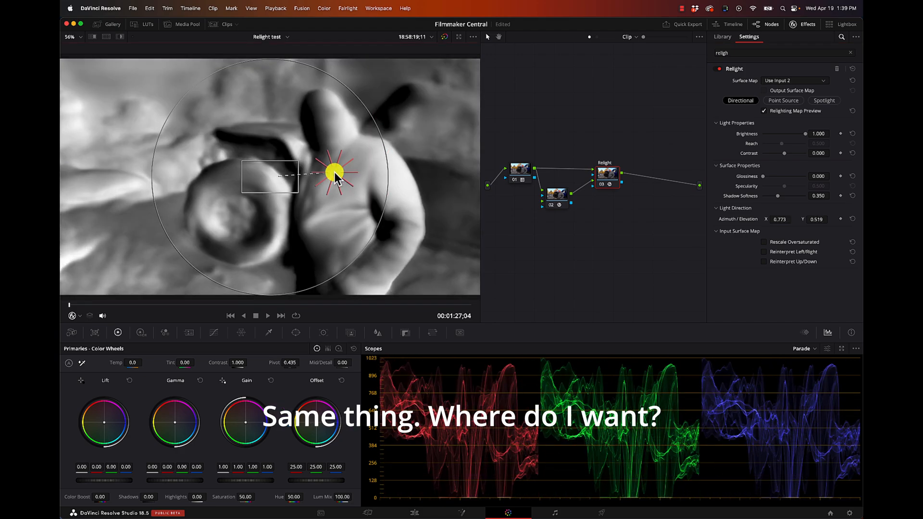
drag(333, 174, 368, 174)
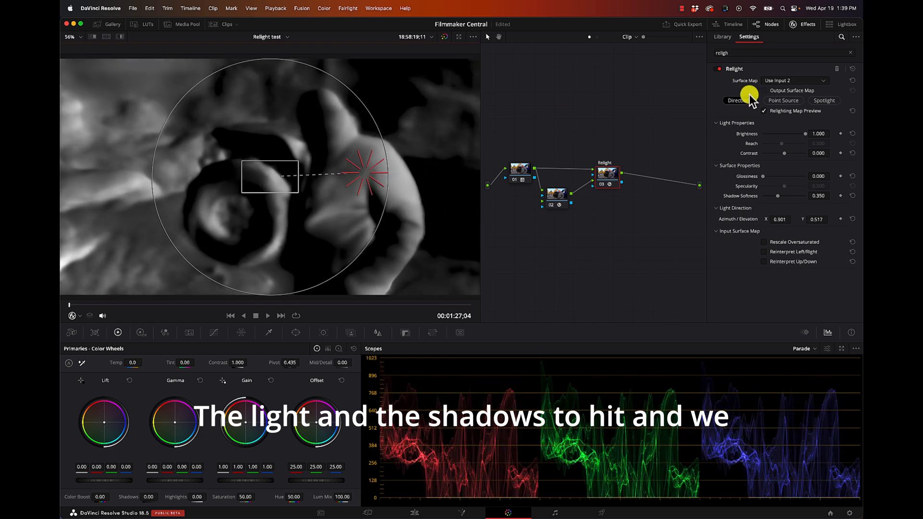
Try a Spotlight targeted on the man, then aim the directional light fully from the right.
click(825, 100)
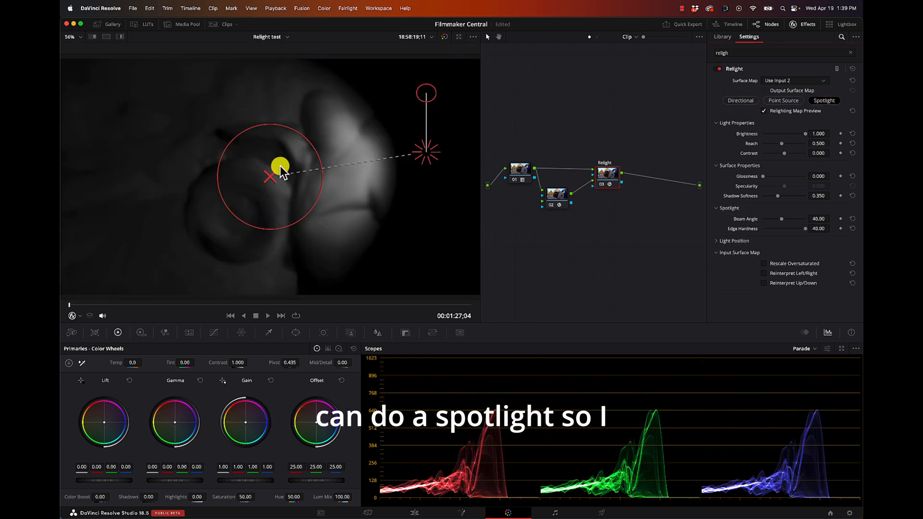
drag(280, 164, 424, 150)
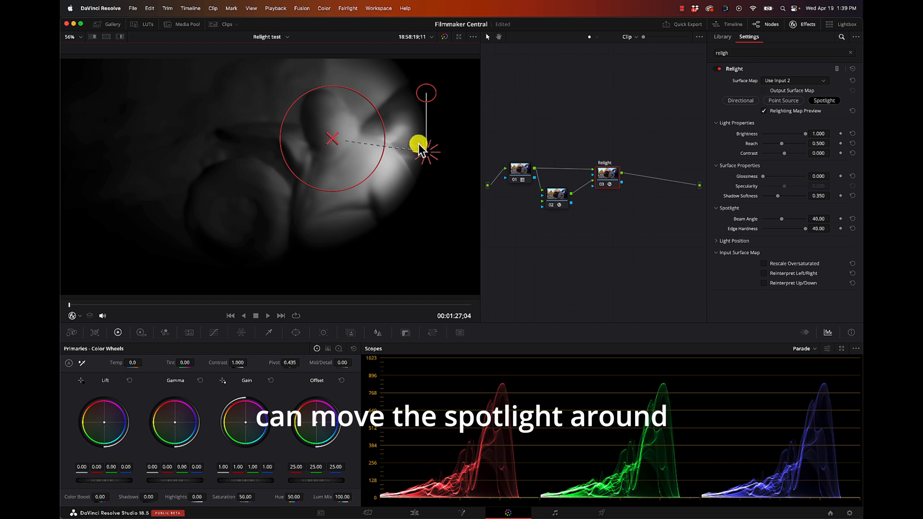
drag(426, 146, 399, 117)
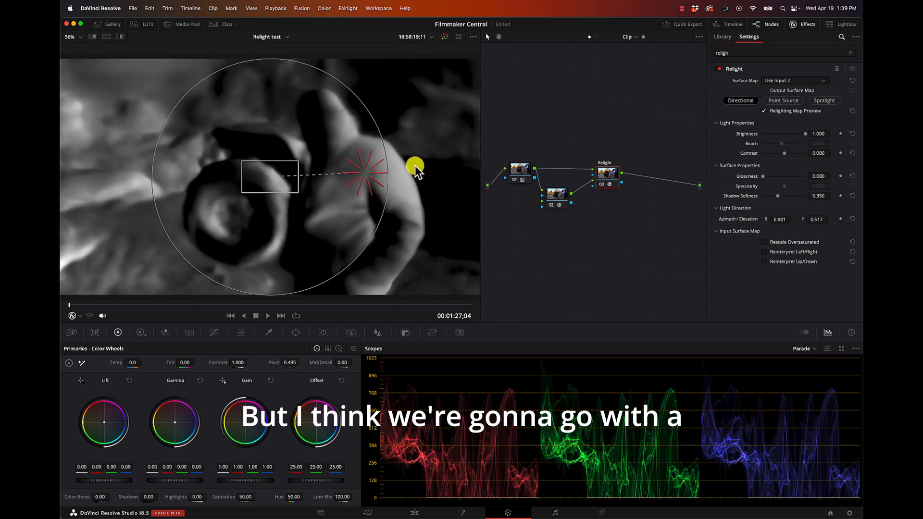
drag(416, 166, 369, 193)
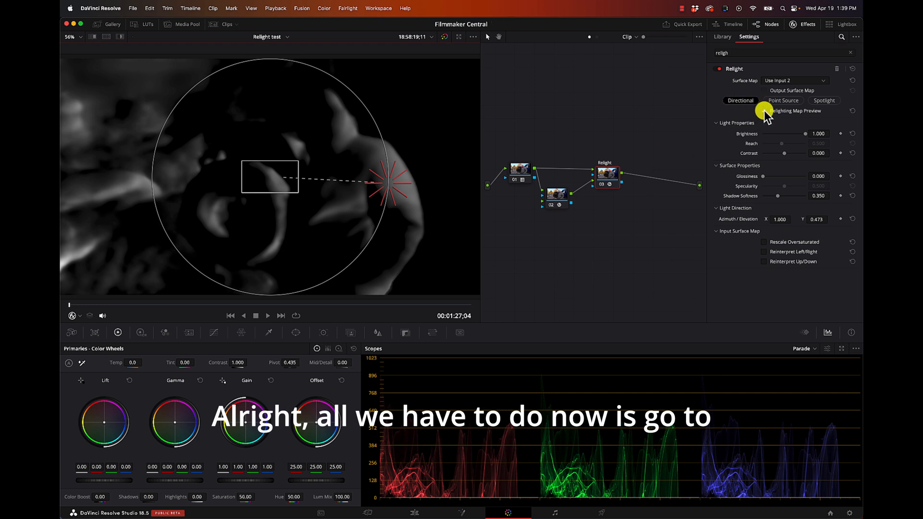
Raise Relight brightness to 1.000 and test a Point Source light's Reach slider.
click(765, 111)
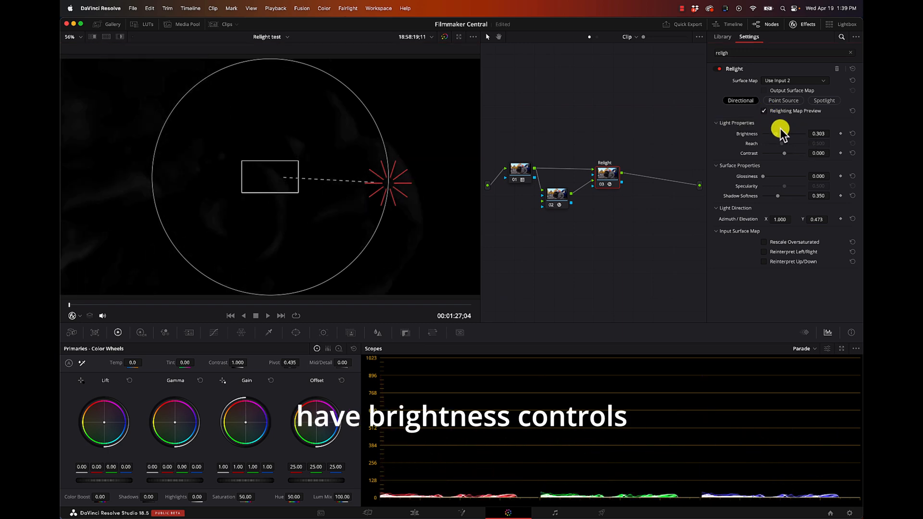
drag(780, 133, 806, 132)
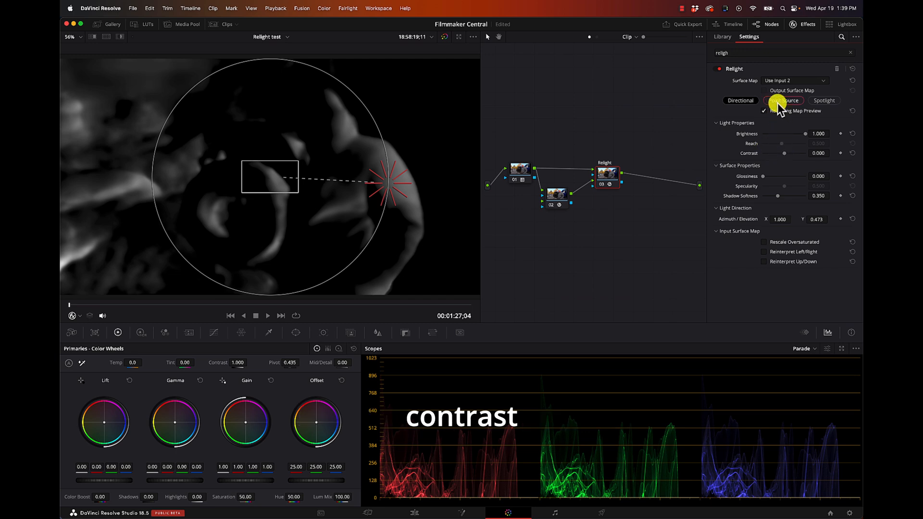
click(783, 100)
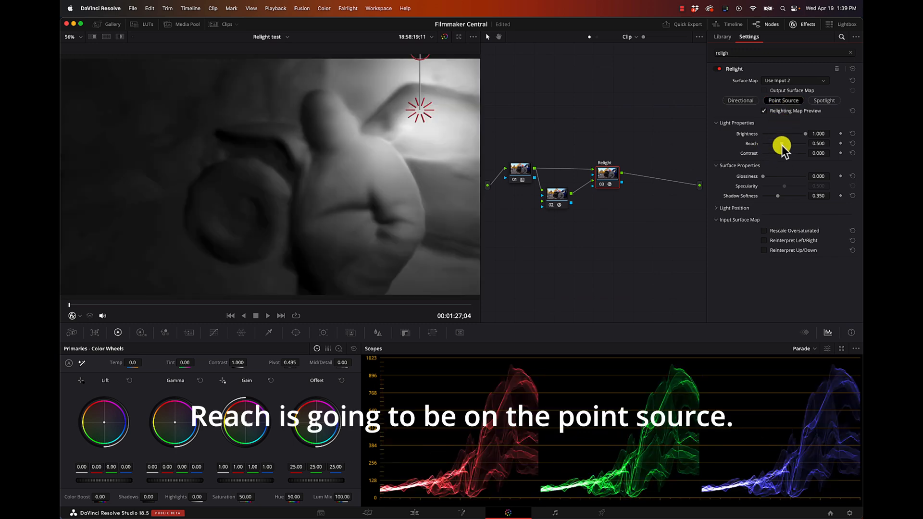
drag(782, 143, 773, 144)
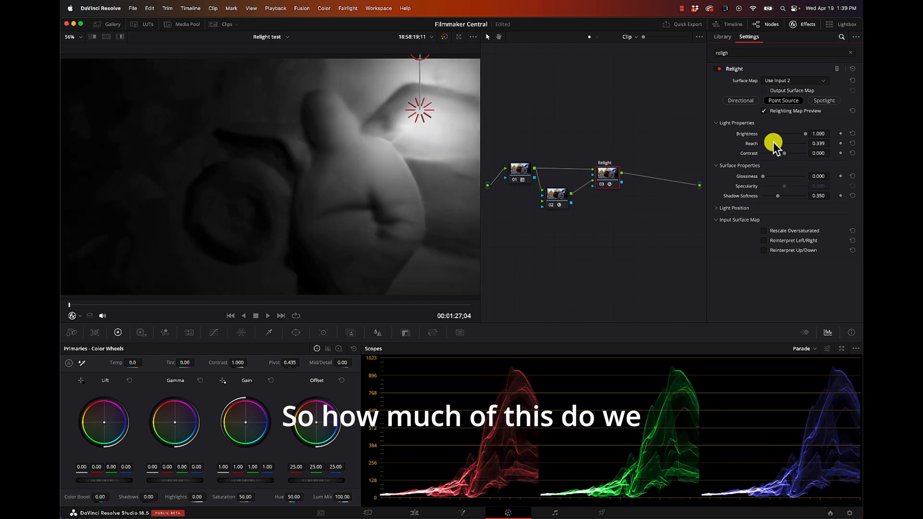
drag(773, 144, 785, 143)
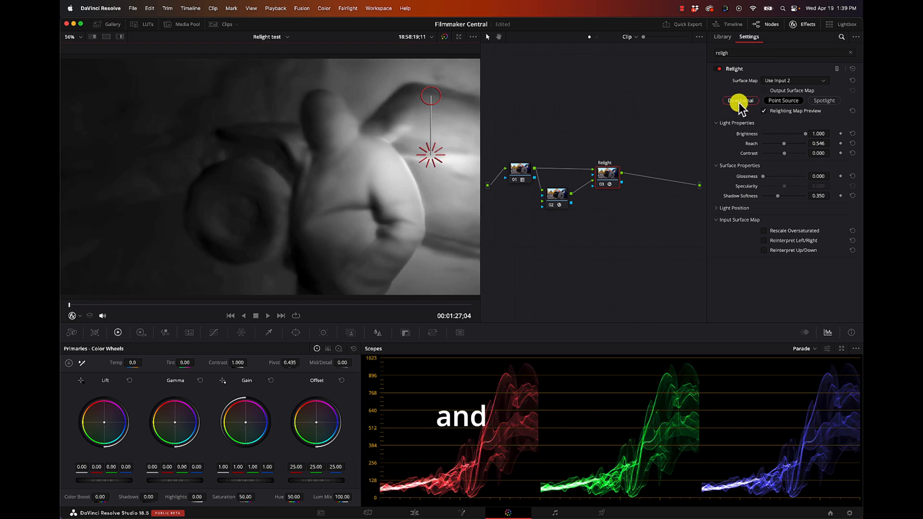
Return to a Directional light and re-aim it higher, to elevation 0.524.
click(740, 100)
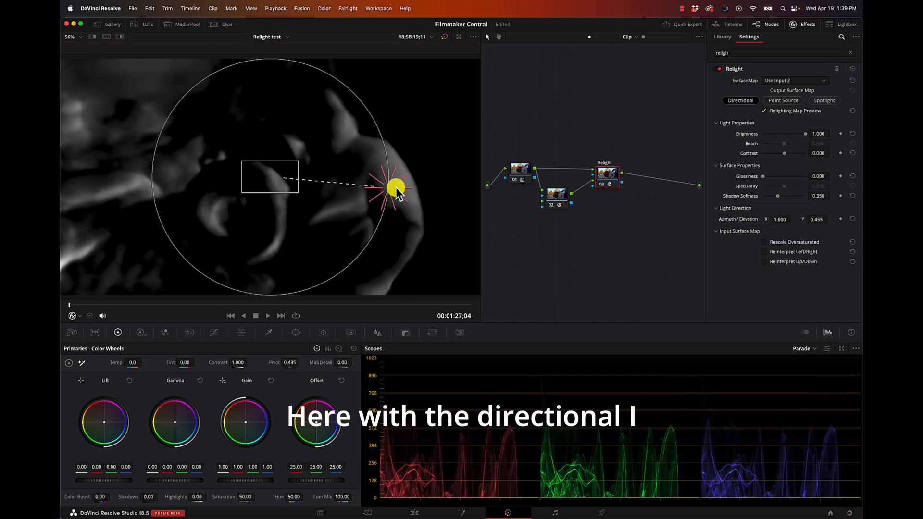
drag(391, 187, 479, 159)
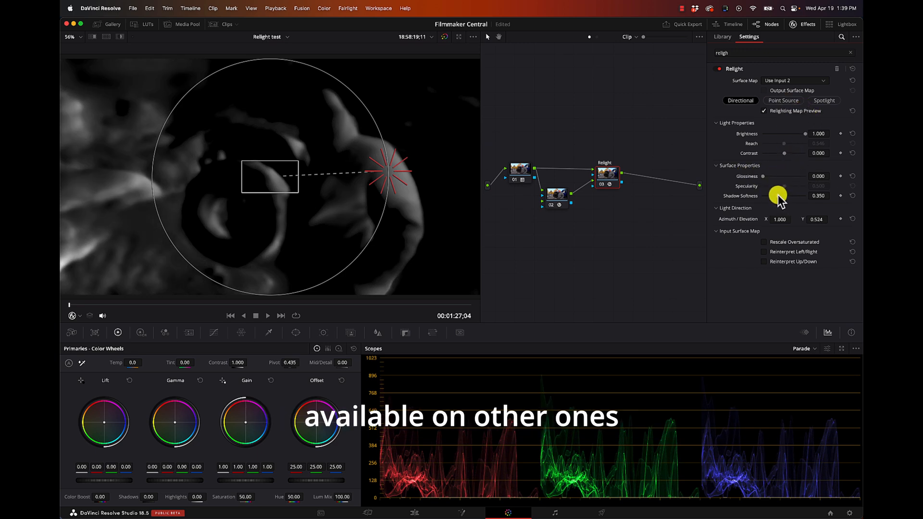
Set Shadow Softness to 0.523 and shift the light to azimuth 0.938, elevation 0.514.
drag(778, 195, 792, 196)
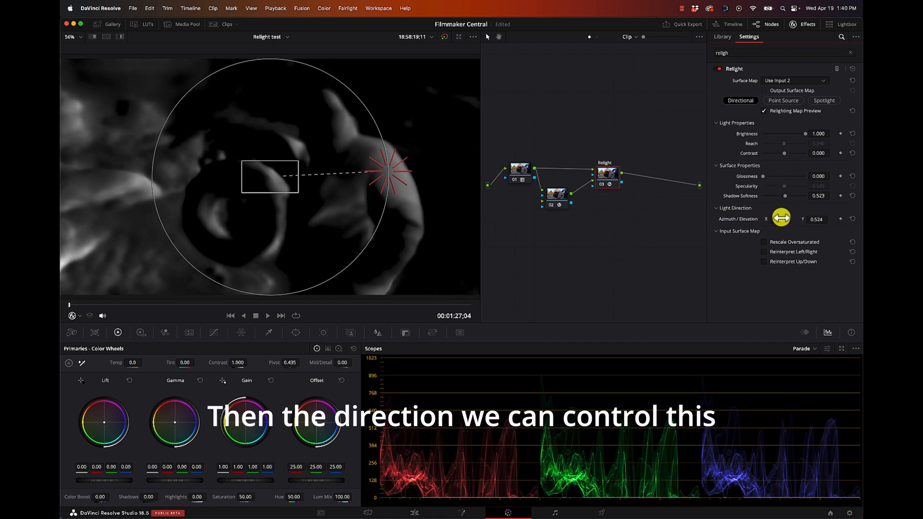
drag(781, 218, 760, 222)
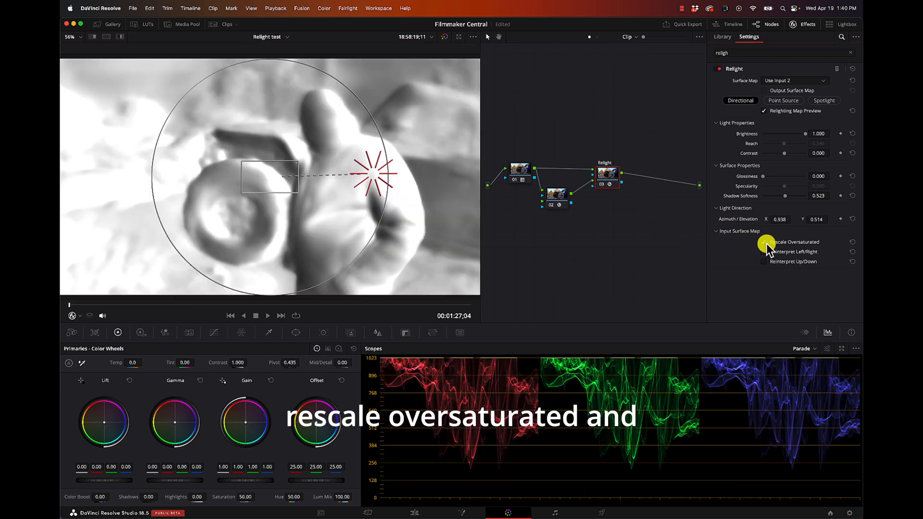
Test the Rescale Oversaturated and Reinterpret surface-map options, leaving them off.
click(765, 243)
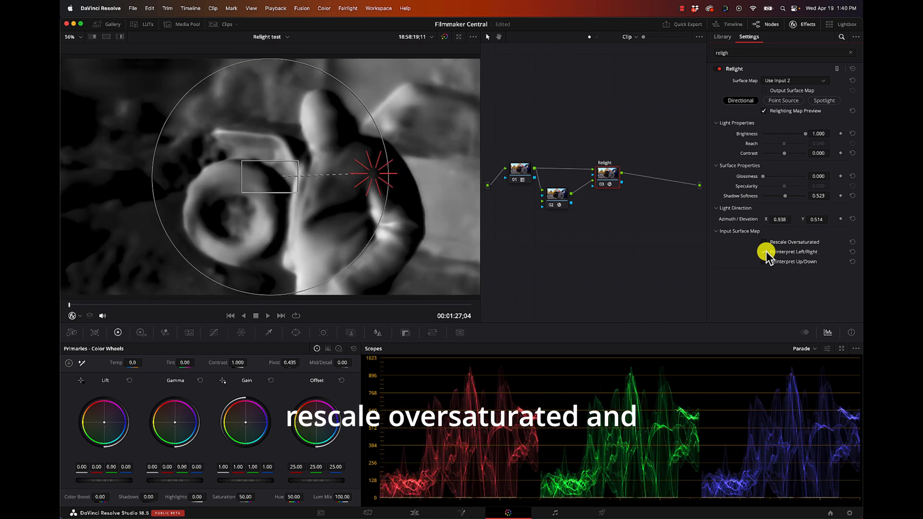
click(773, 251)
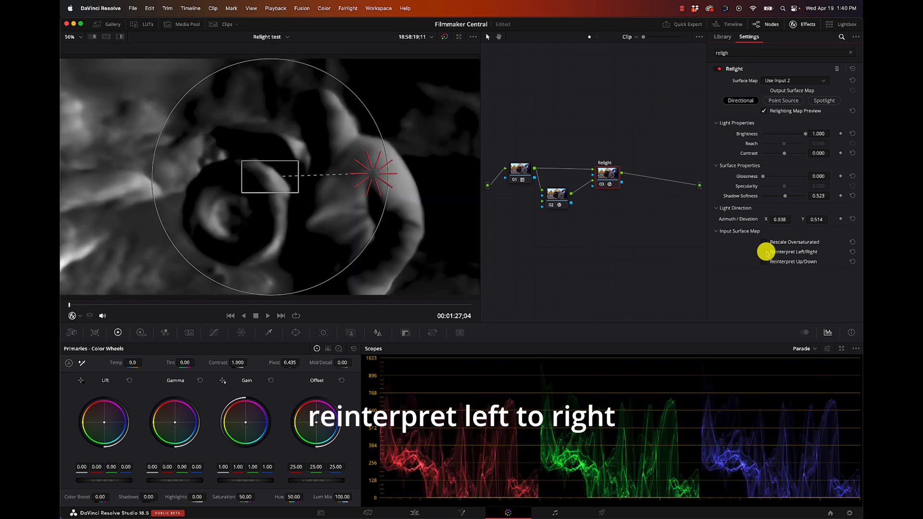
click(766, 262)
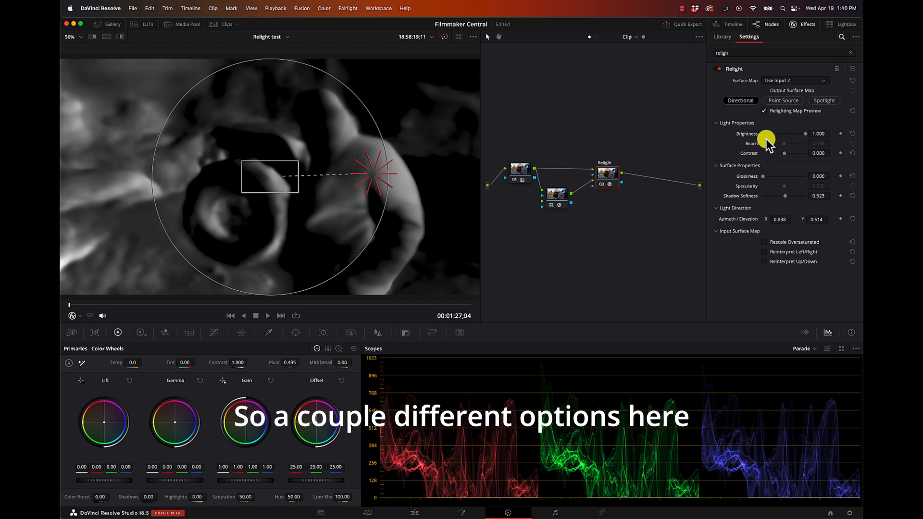
mouse_move(693, 138)
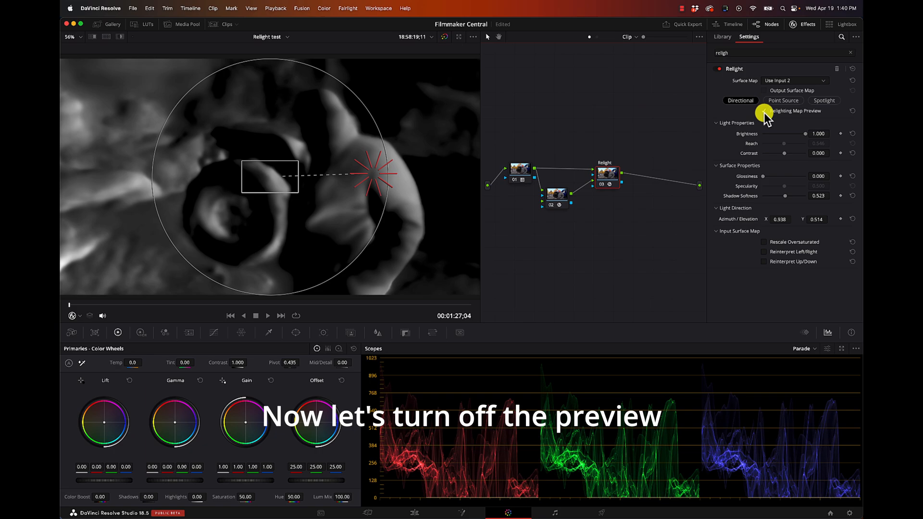
Uncheck Relighting Map Preview to show the full-colour relit footage.
click(765, 111)
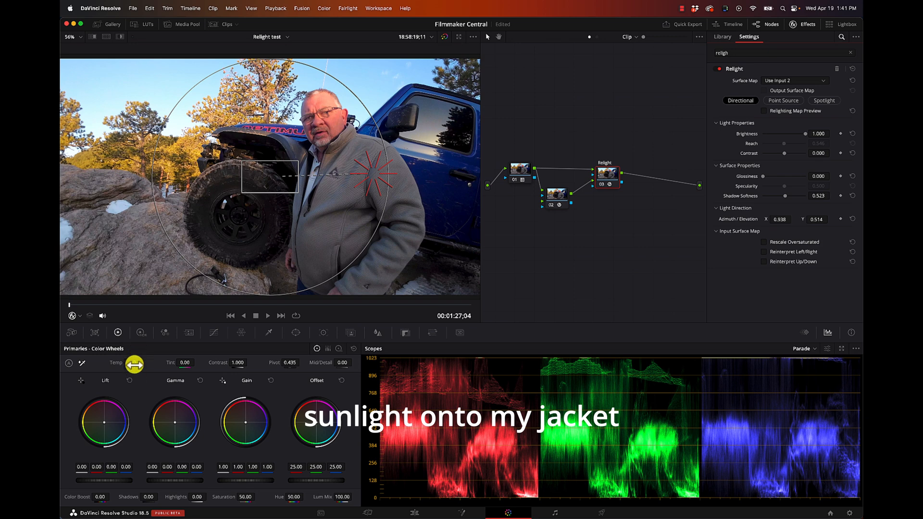
Drag the Primaries Temp down to 2500 so the added light turns warm orange.
drag(135, 364, 202, 360)
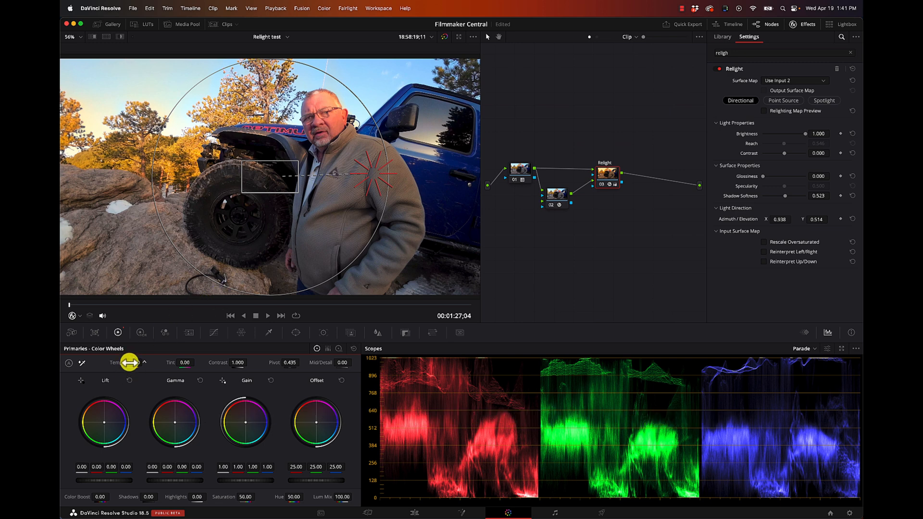
drag(128, 362, 159, 363)
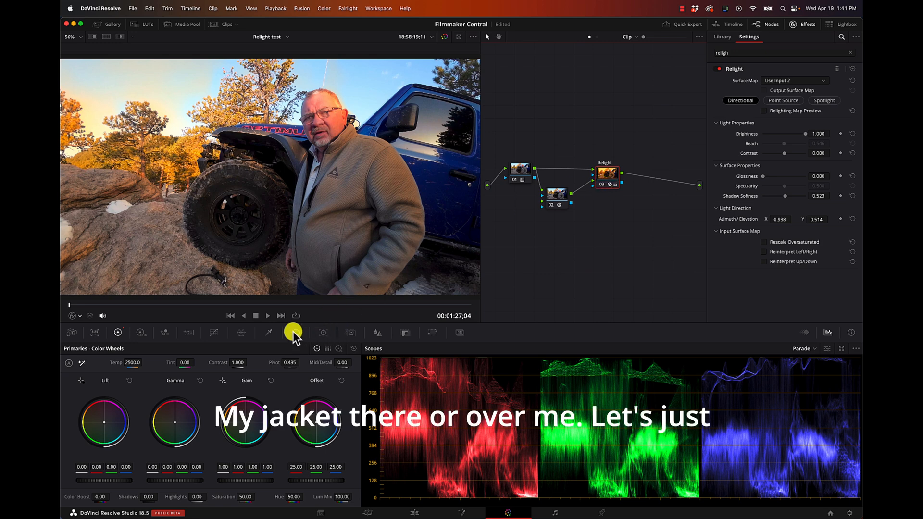
Add a circular power window, stretch it into a tall oval and place it over the jacket.
click(295, 333)
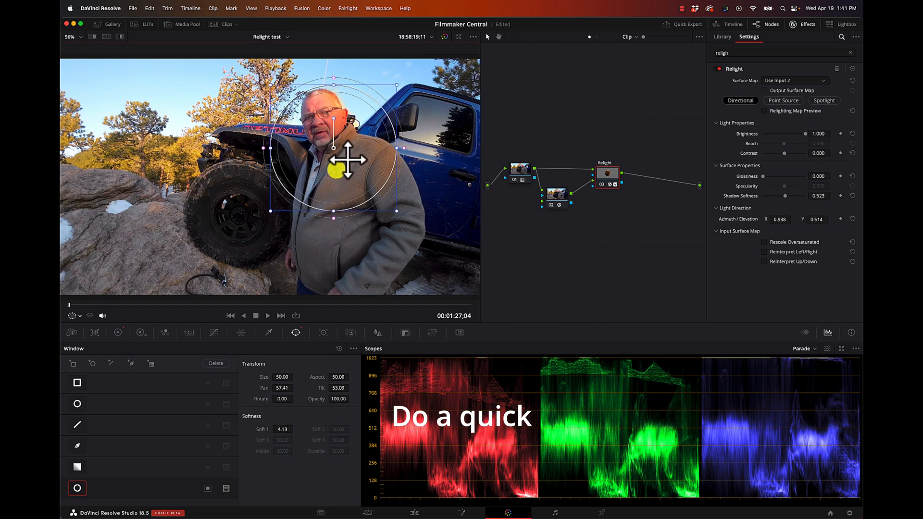
drag(347, 162, 338, 211)
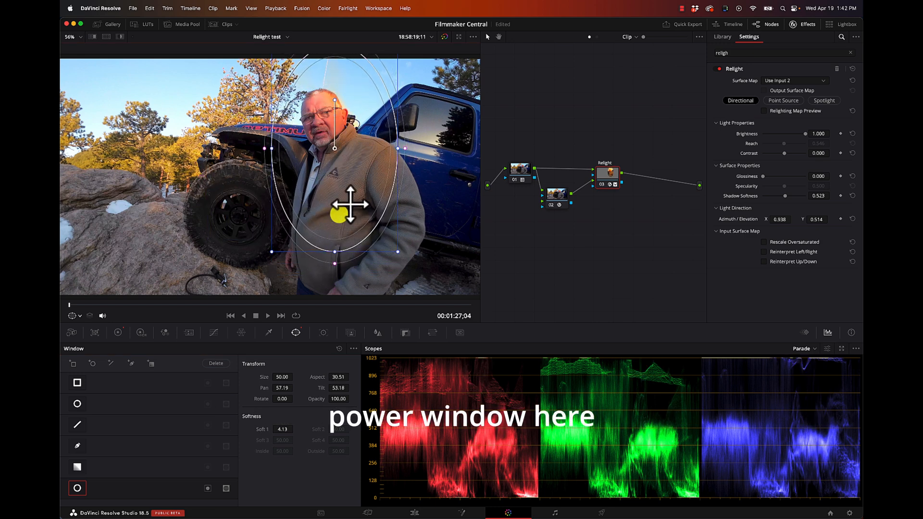
drag(350, 205, 349, 177)
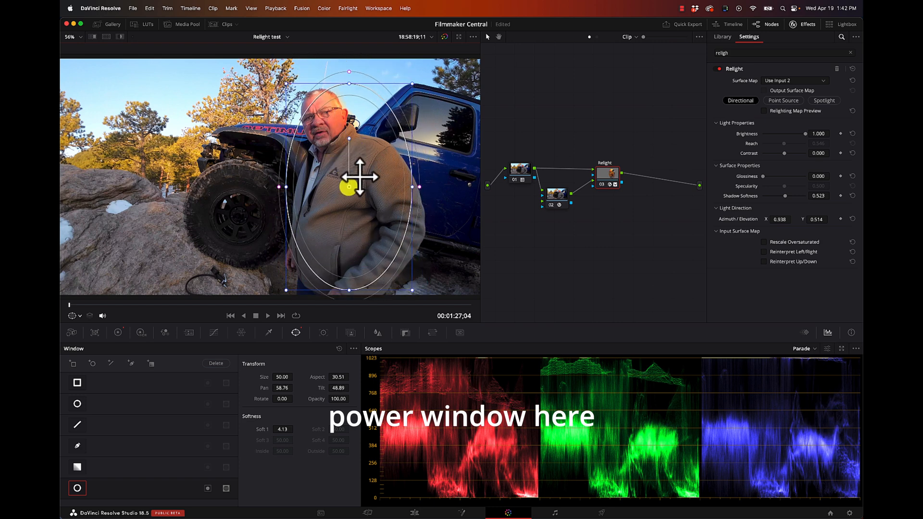